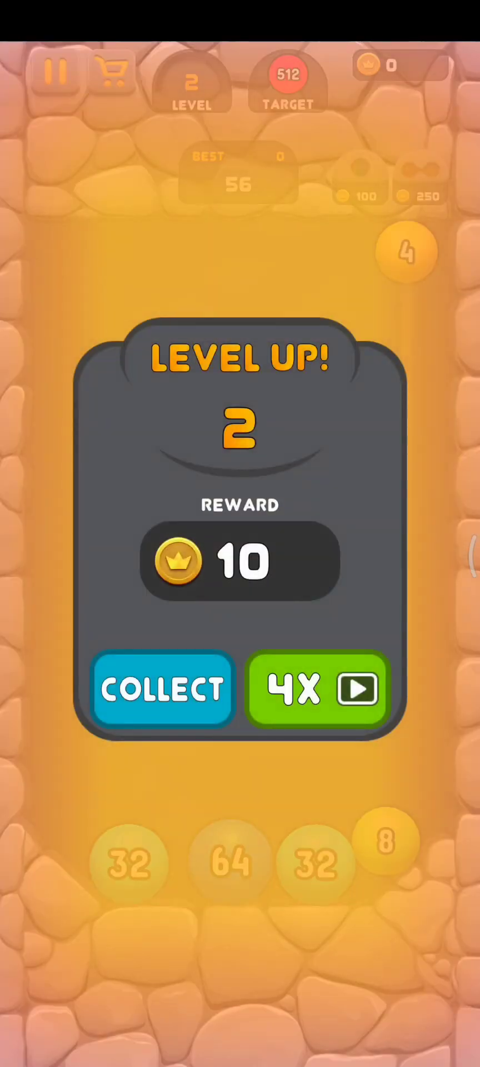
Collect the 10-coin Level Up reward and return to the well
click(163, 692)
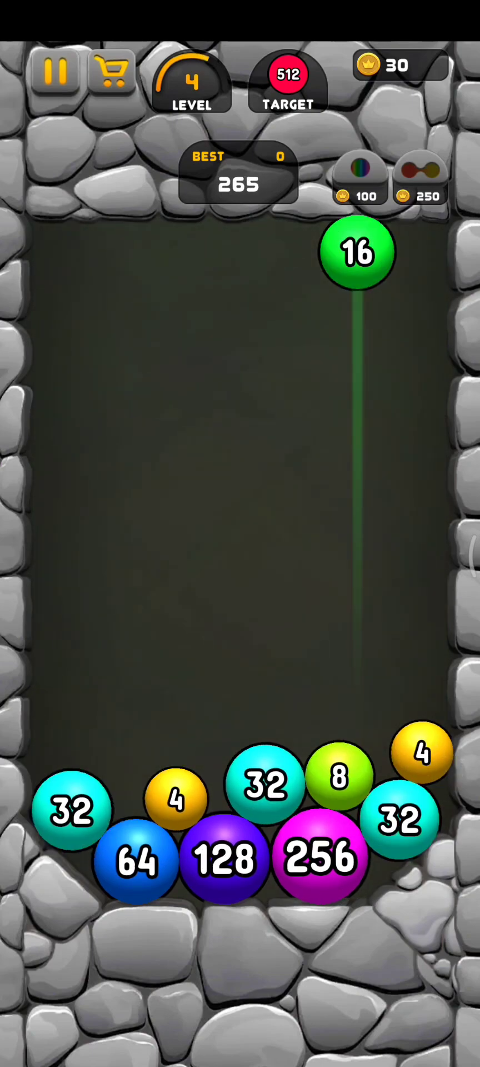
Drop the green 16 and the red 2 into the well to keep merging toward 1024
click(355, 255)
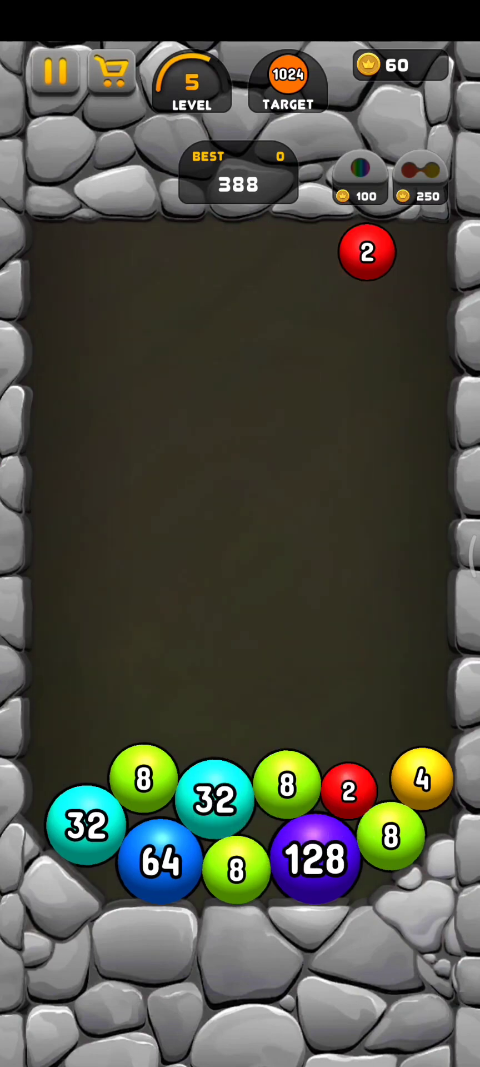
click(383, 861)
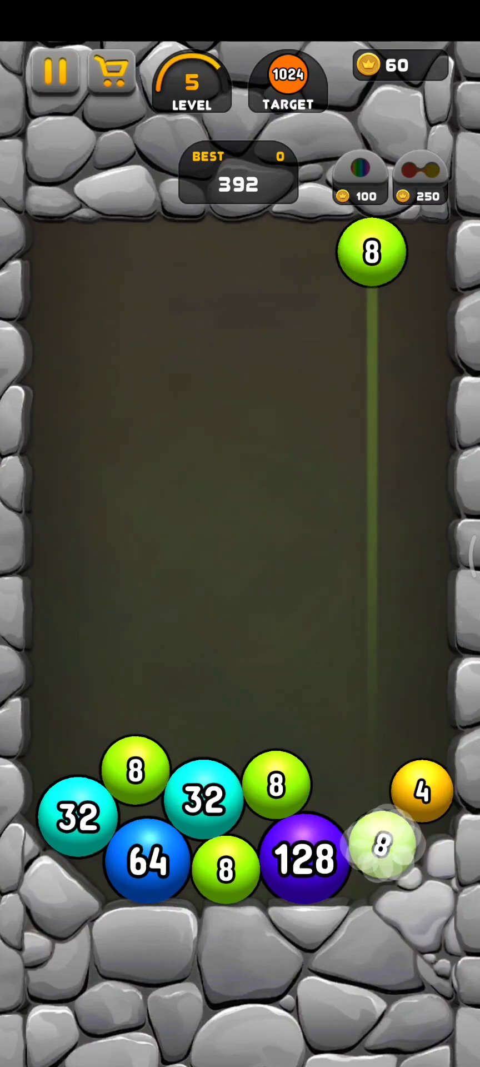